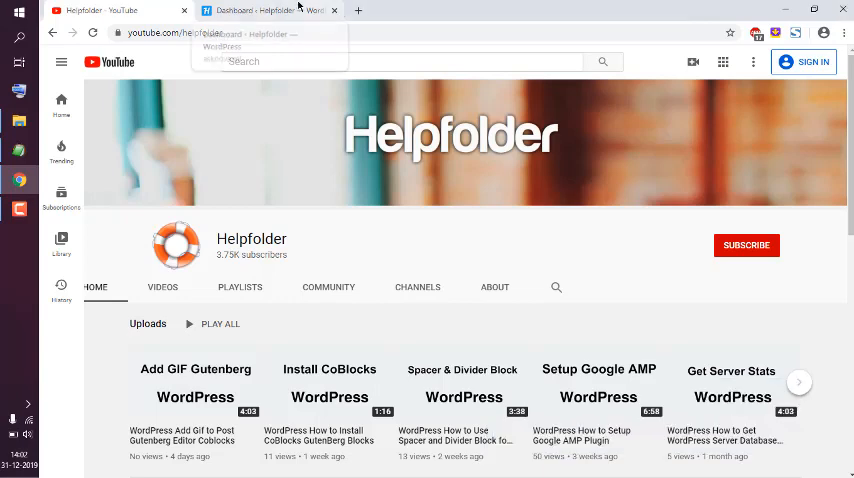
View the live front end of the site from the admin bar, then return to the Dashboard
click(270, 12)
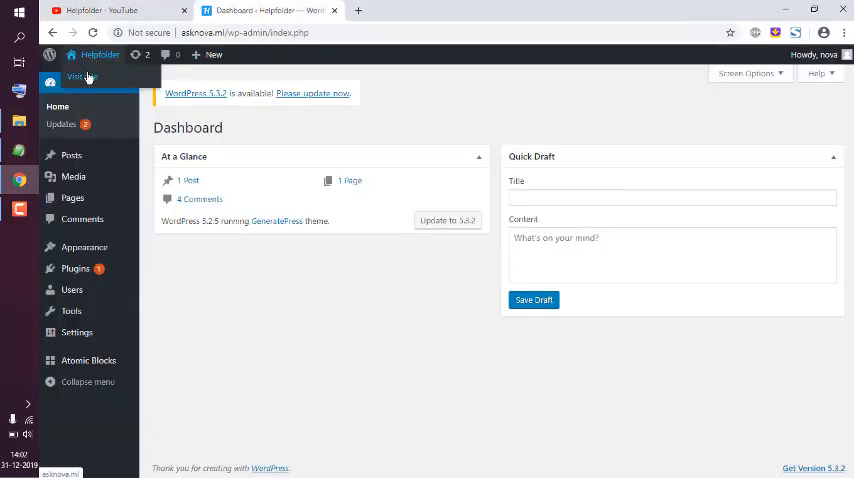
click(84, 76)
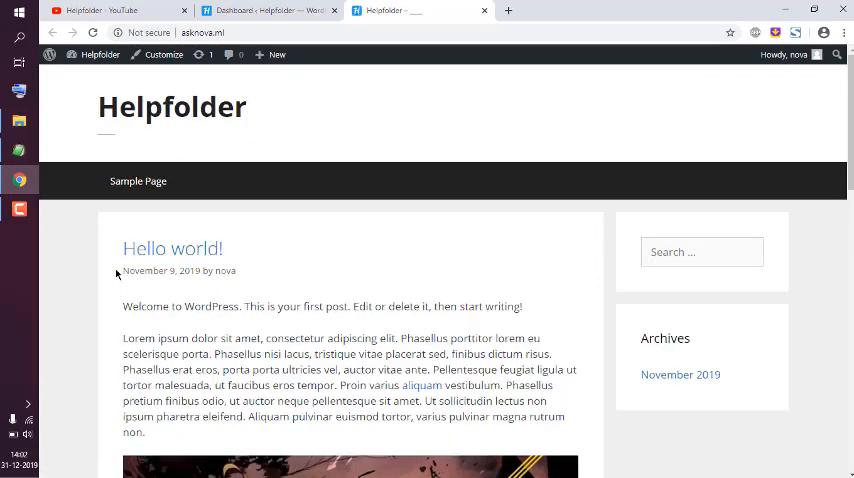
scroll(down, 3)
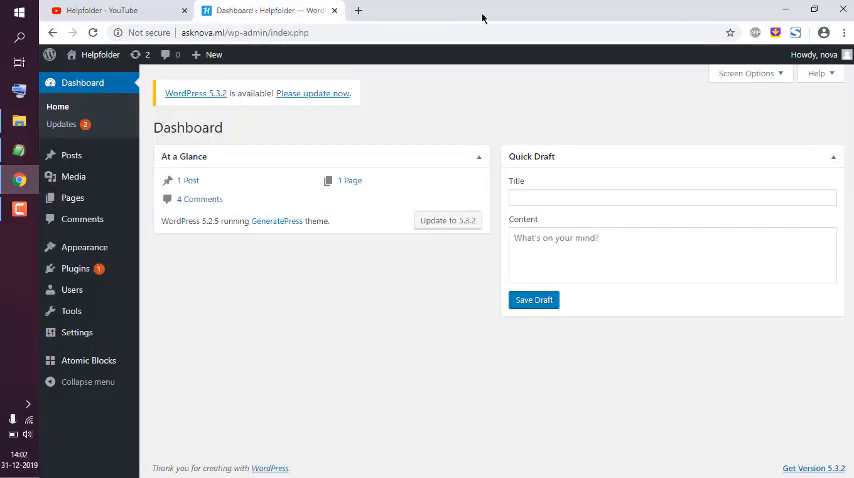
Go to Appearance > Theme Editor to edit the GeneratePress theme files
click(78, 248)
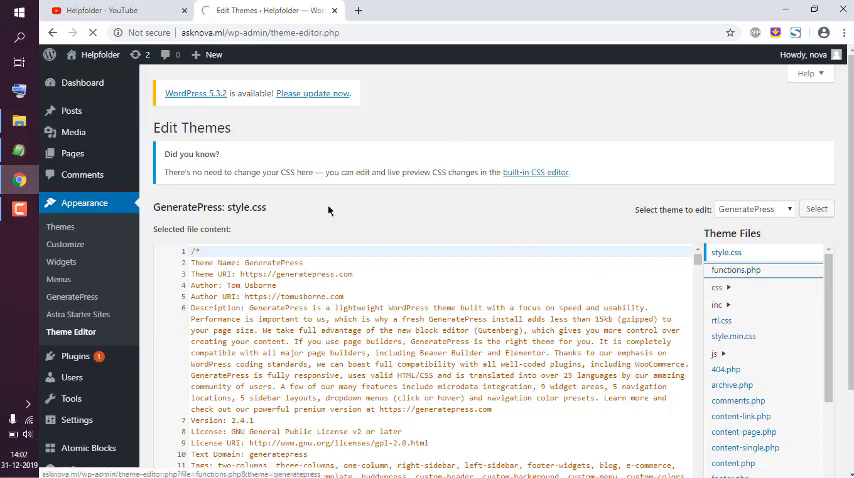
mouse_move(476, 220)
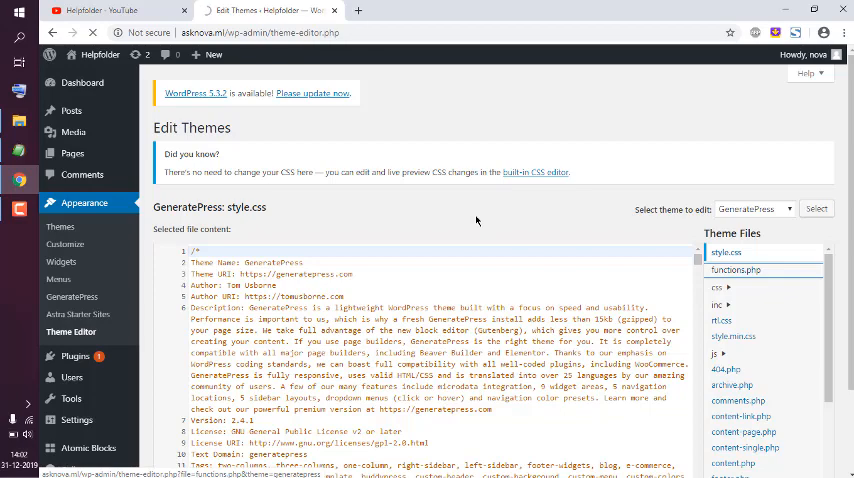
In functions.php, start add_action('after_setup_theme', at the end of the file
click(736, 270)
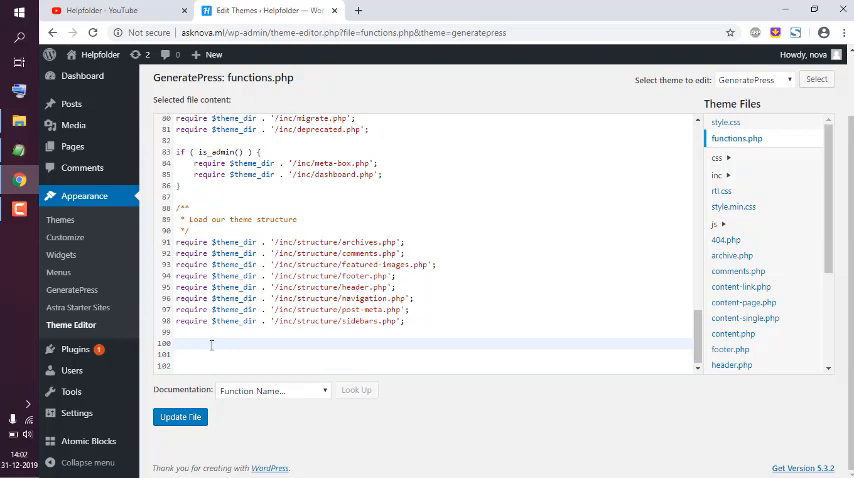
text(add_action()
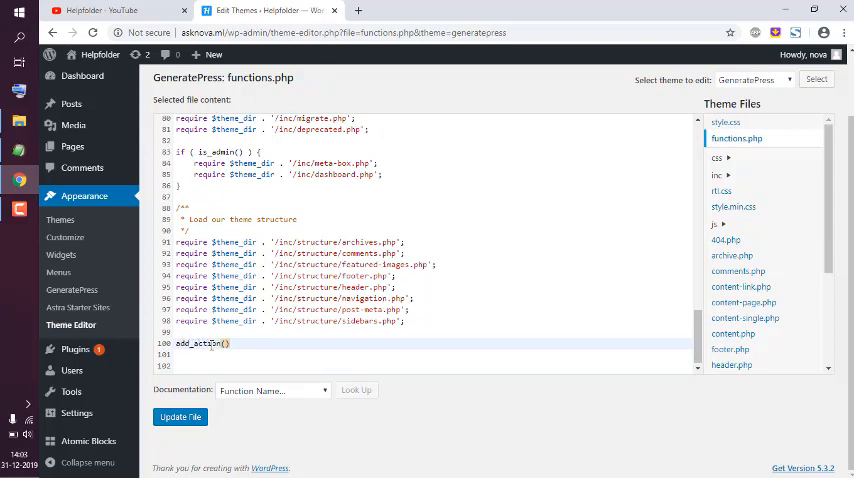
text('')
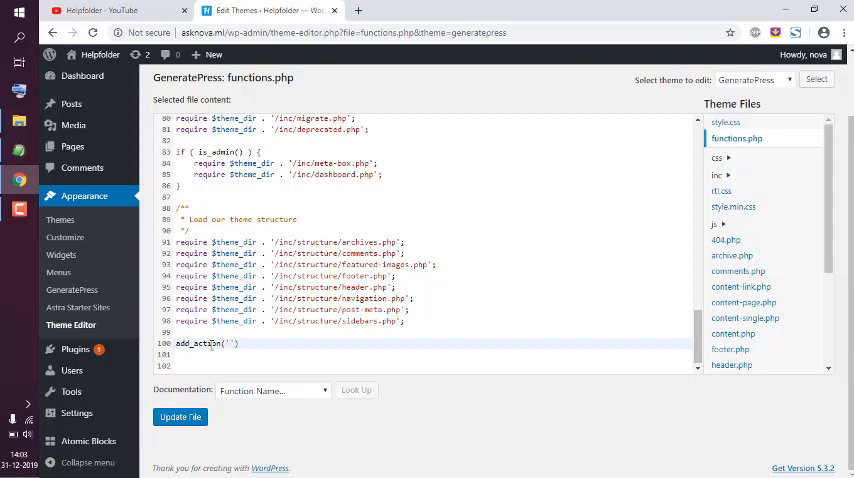
text(aff)
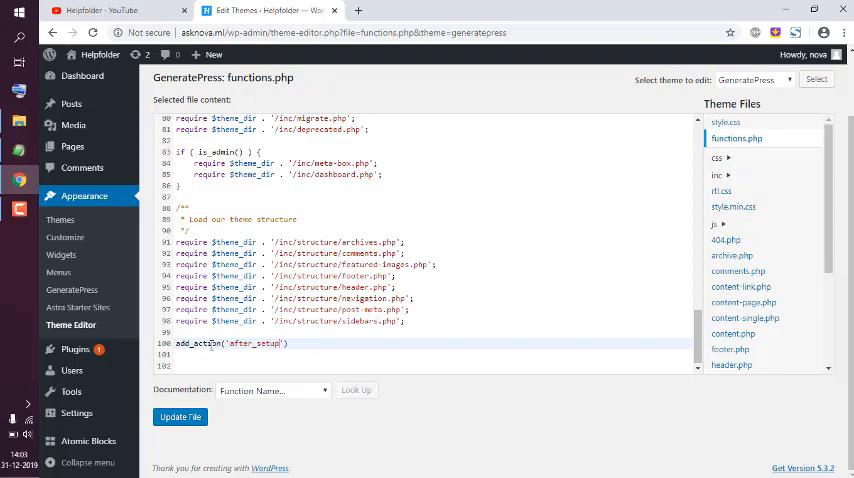
text(_theme)
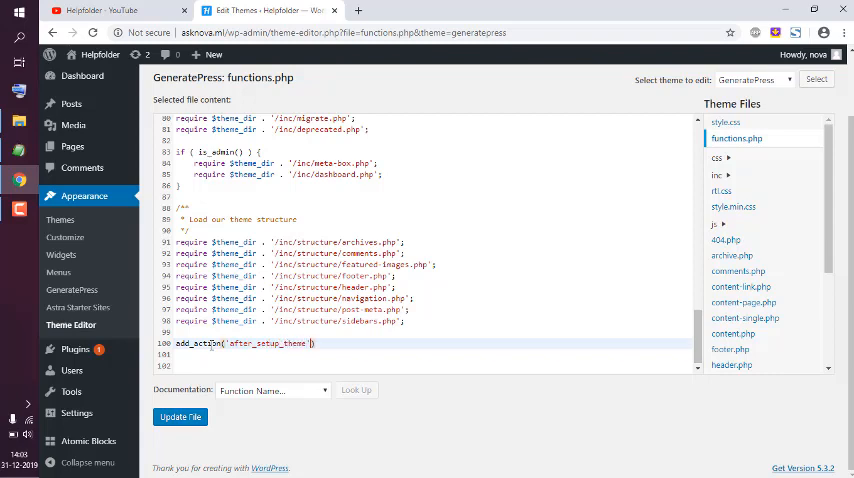
text(,'')
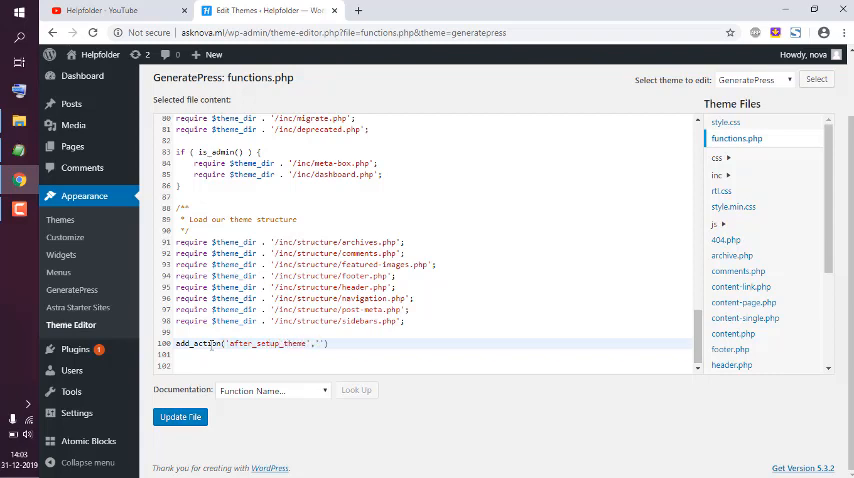
Complete the hook with 'hf_remove_footer_area'); and begin a function declaration
text(hf)
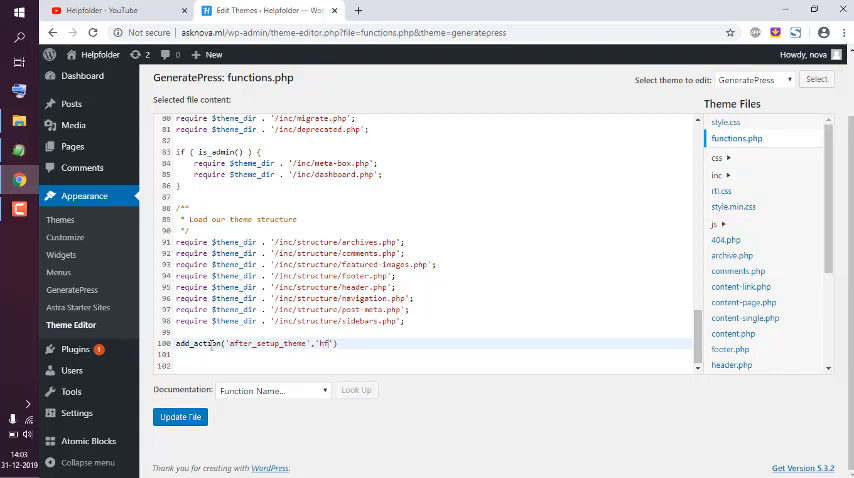
text(_)
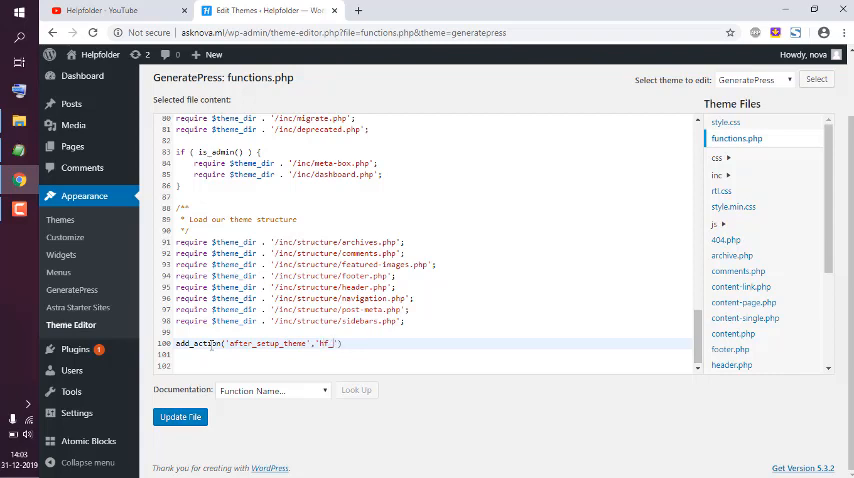
text(remove)
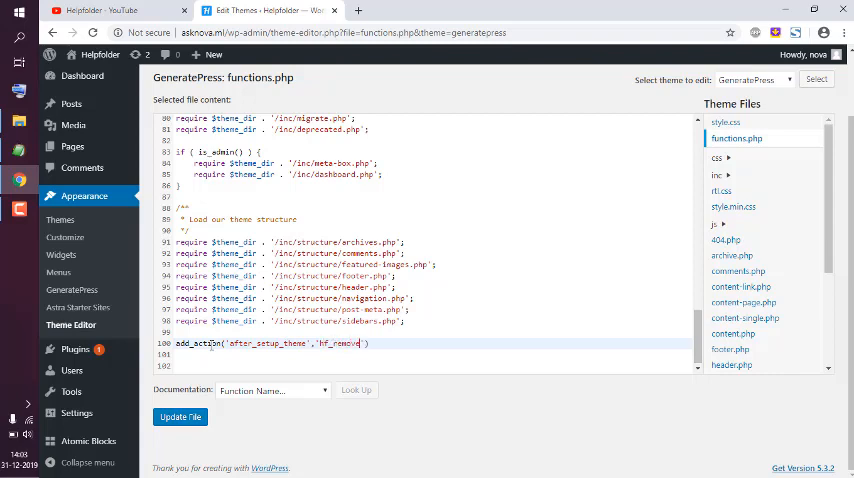
text(_footer_)
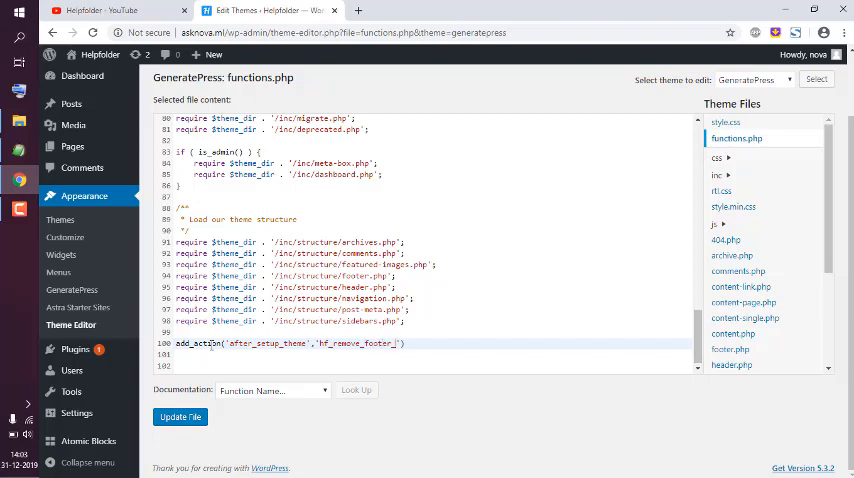
text(a)
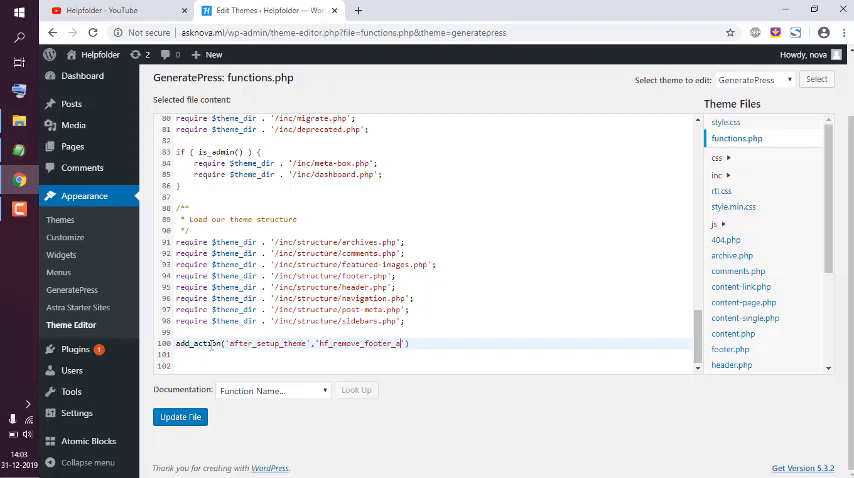
text(');)
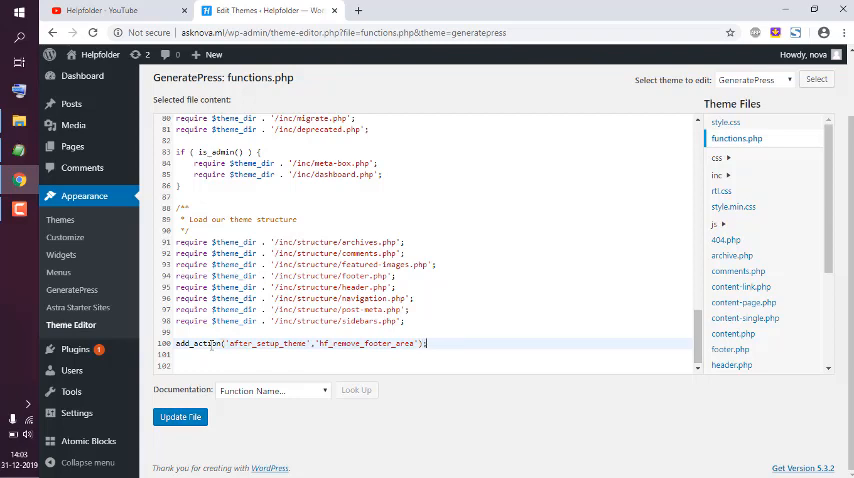
text(function)
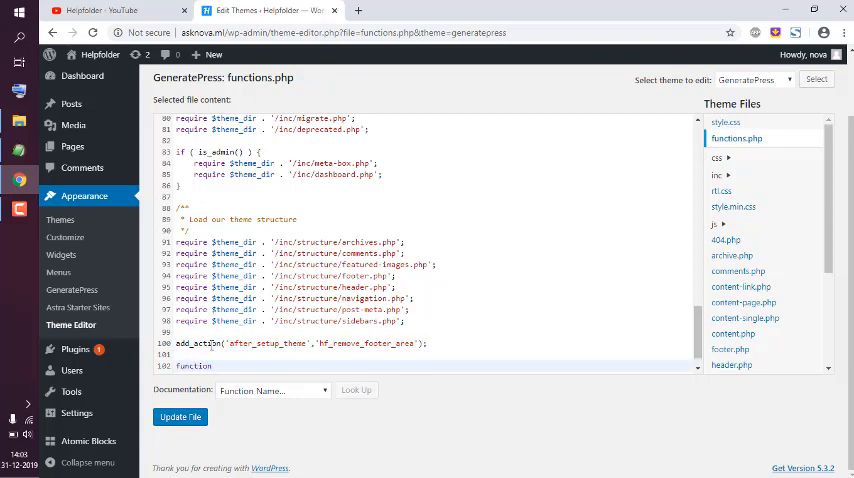
Declare function hf_remove_footer_area() with a remove_action() call inside
text(hf_remove)
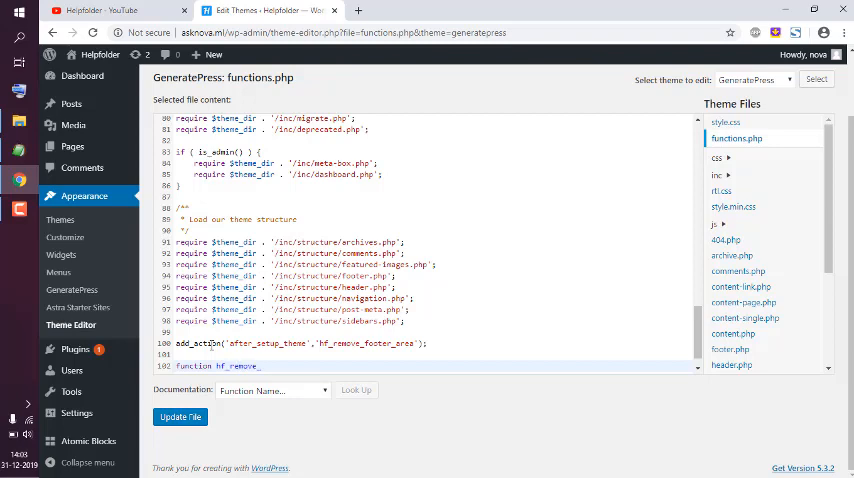
text(_footer_a)
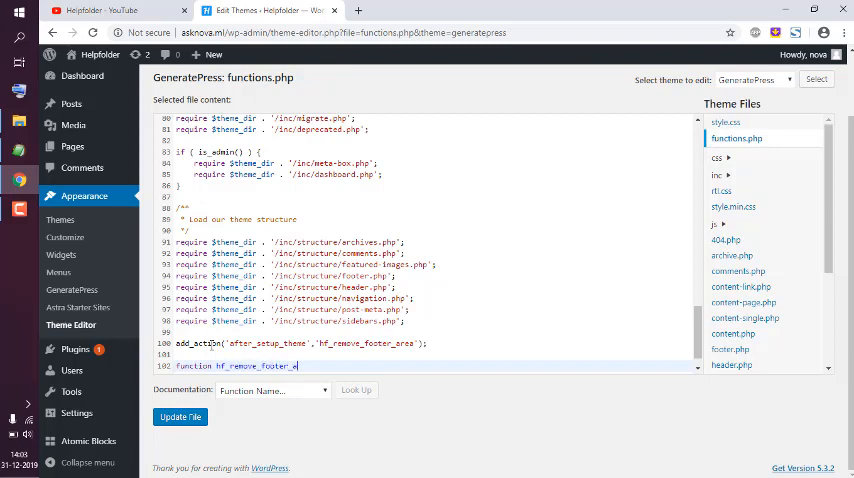
text(a(){)
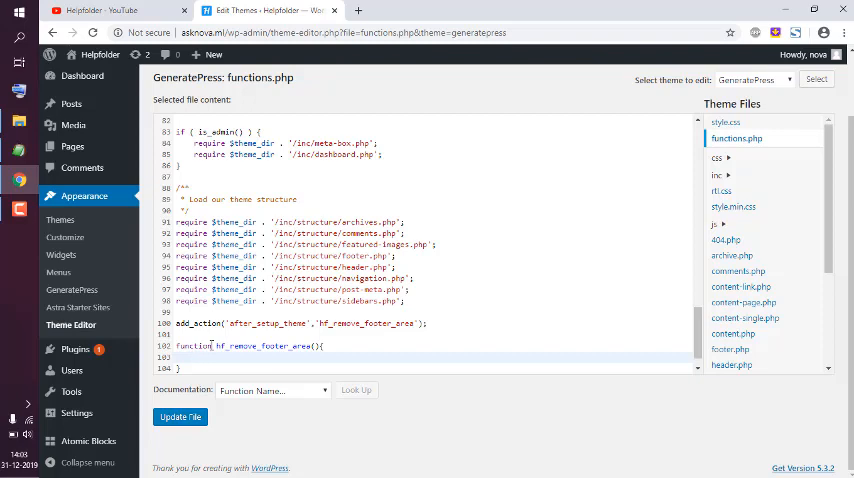
text(remove_action)
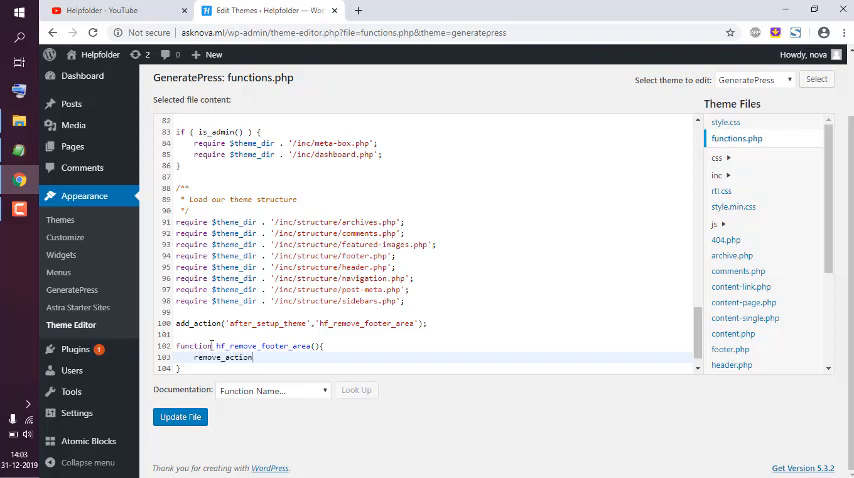
text(())
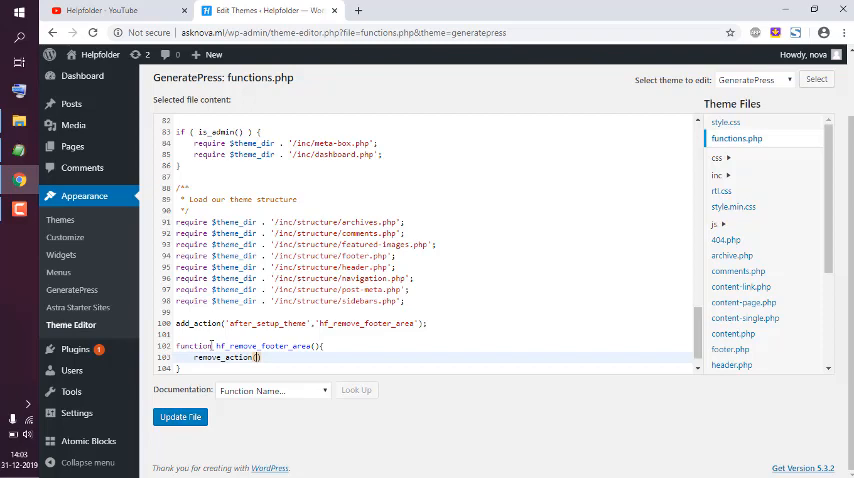
Fill remove_action with 'generate_footer','generate_construct_footer' and close the statement
text('generate')
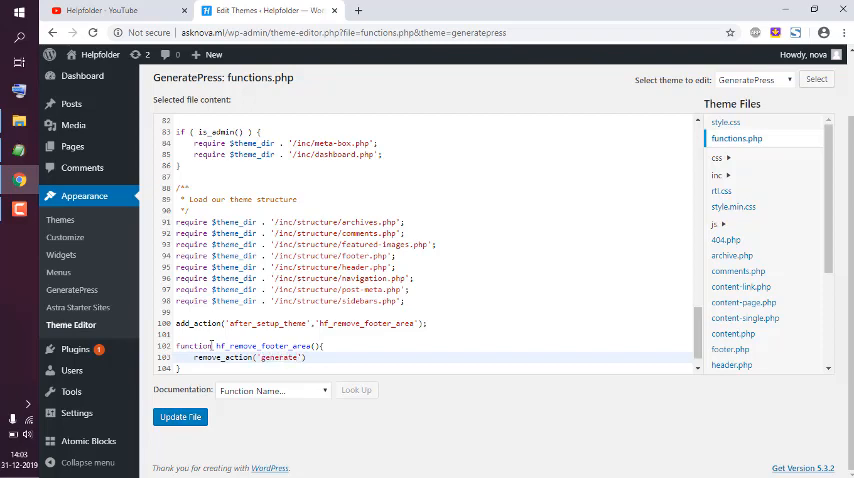
text(_footer)
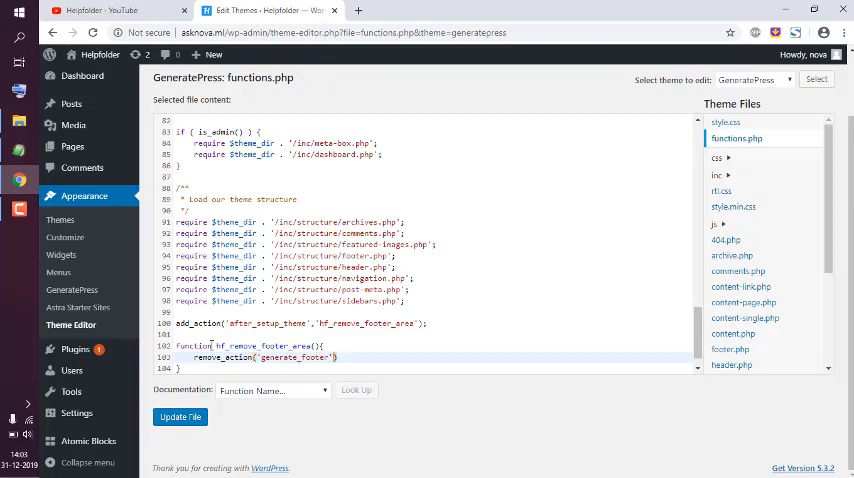
text(,'')
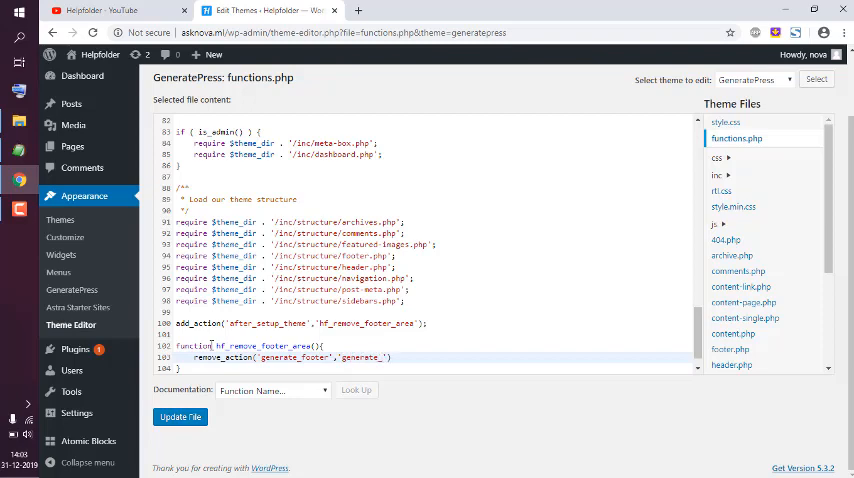
text(c)
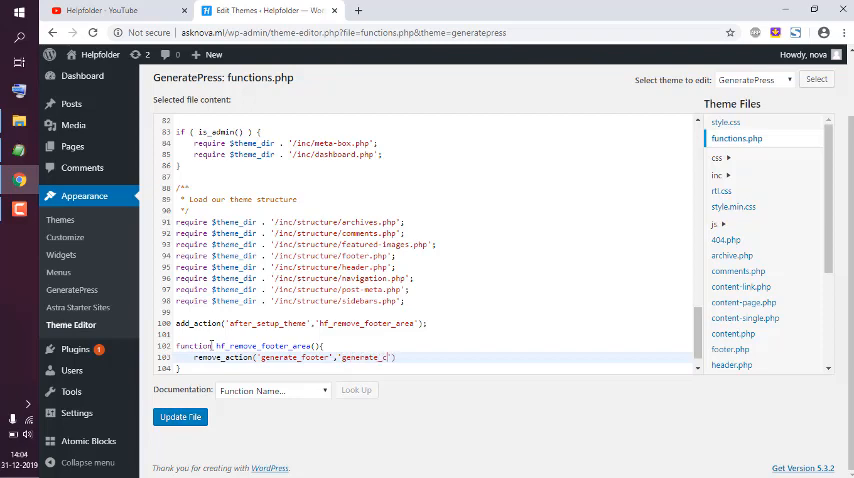
text(onstruct_foote)
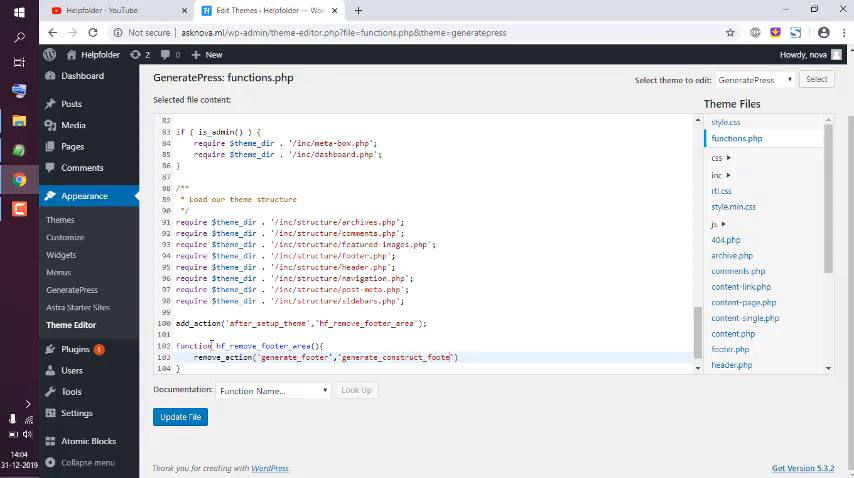
text();)
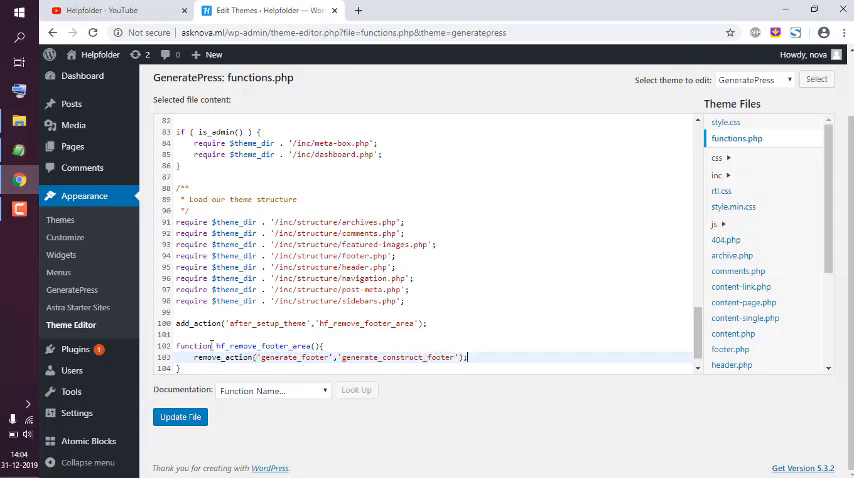
Save the edited functions.php with Update File
click(180, 416)
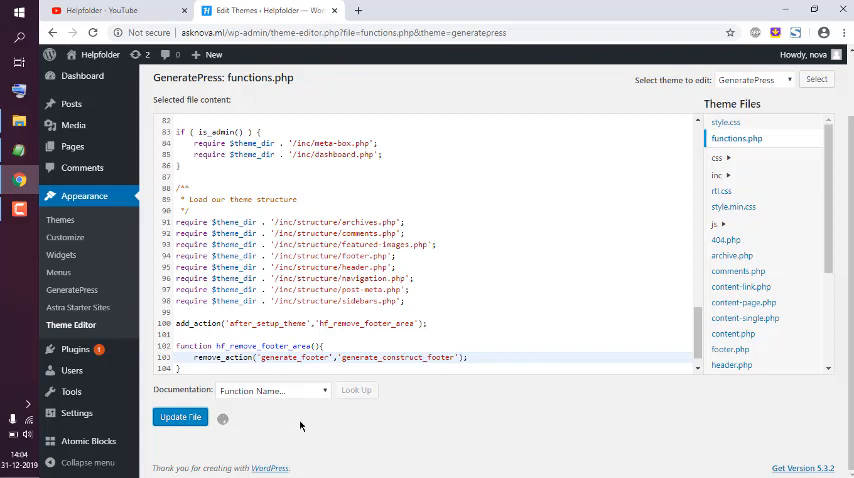
mouse_move(136, 122)
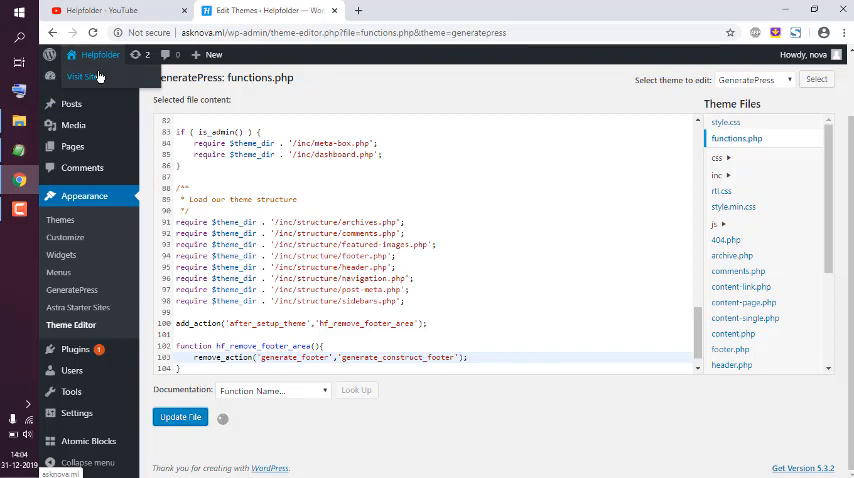
Confirm the save finishes with the 'File edited successfully.' notice
click(180, 416)
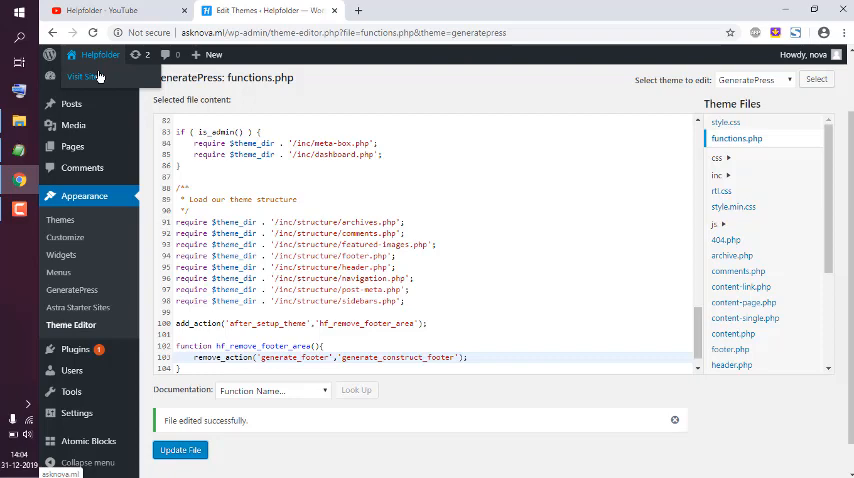
mouse_move(100, 78)
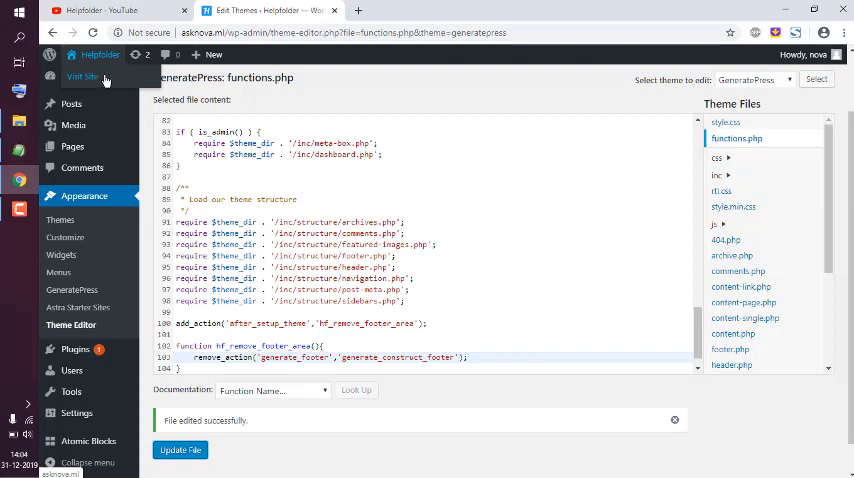